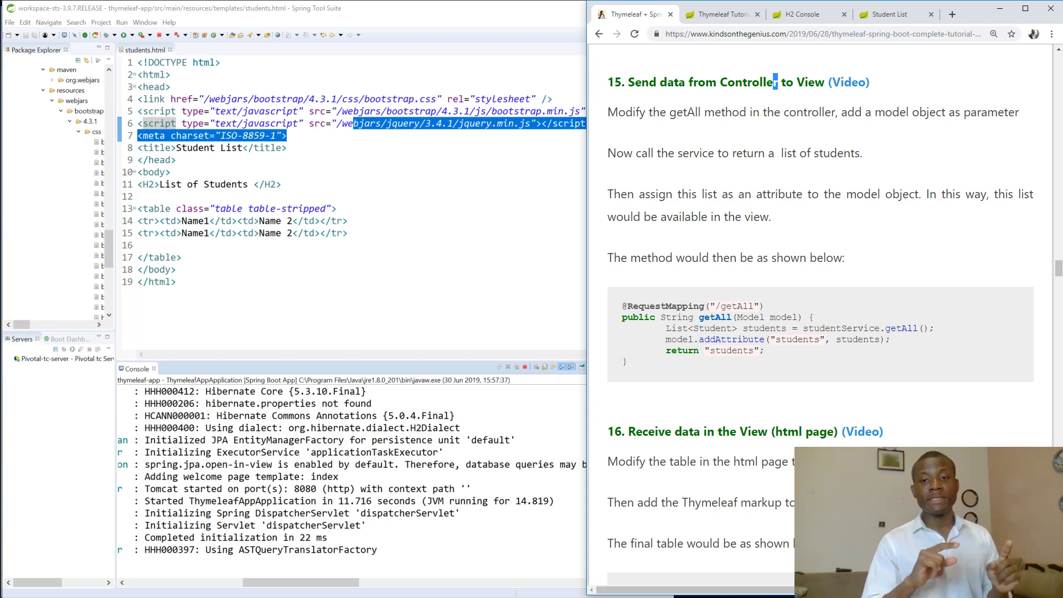
pyautogui.moveTo(668, 174)
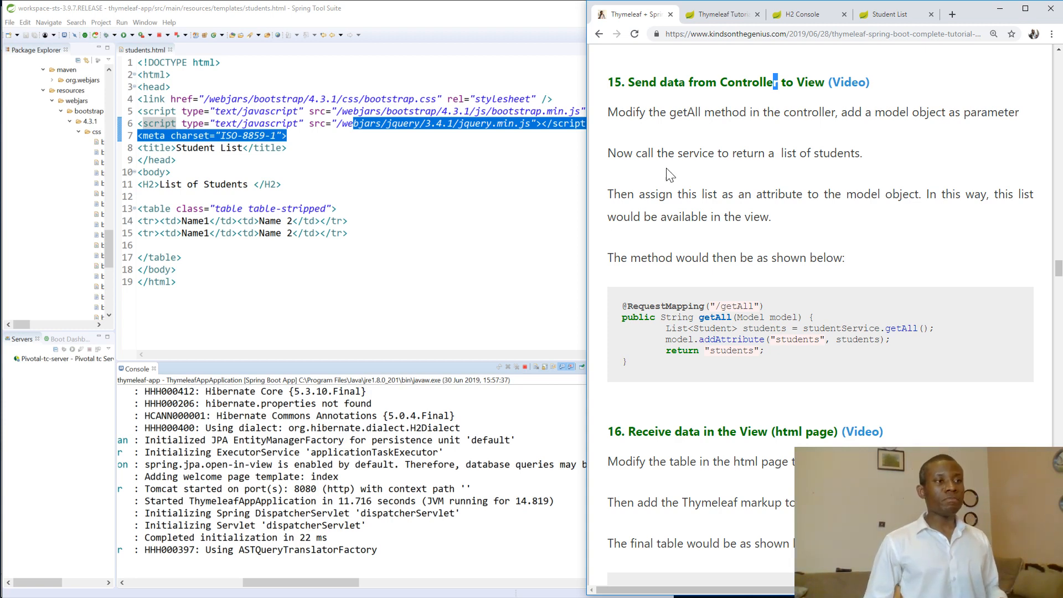
pyautogui.moveTo(792, 127)
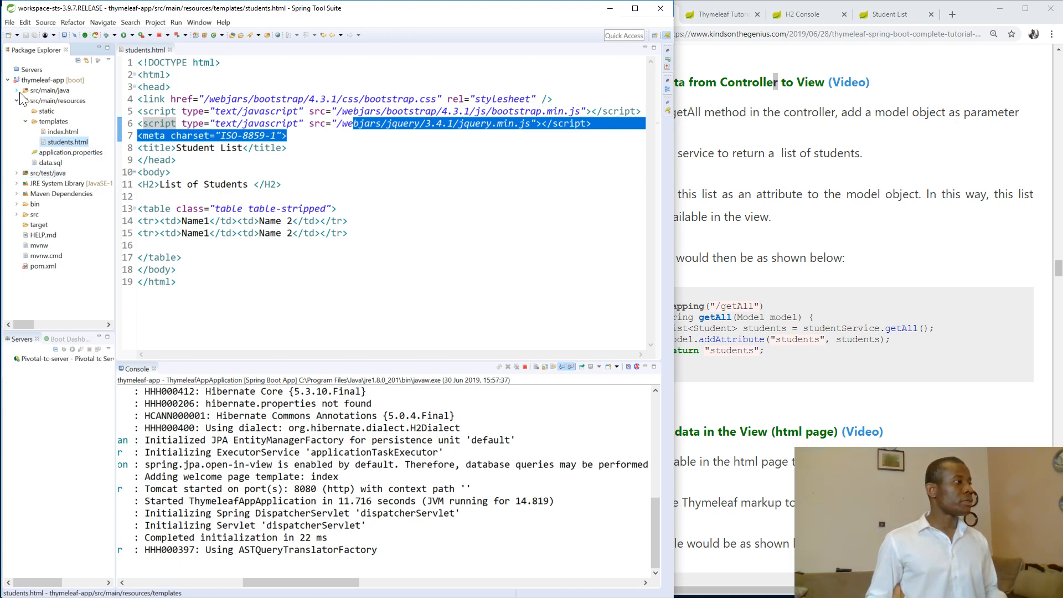
# Open StudentController.java from the controllers package under src/main/java
pyautogui.click(17, 89)
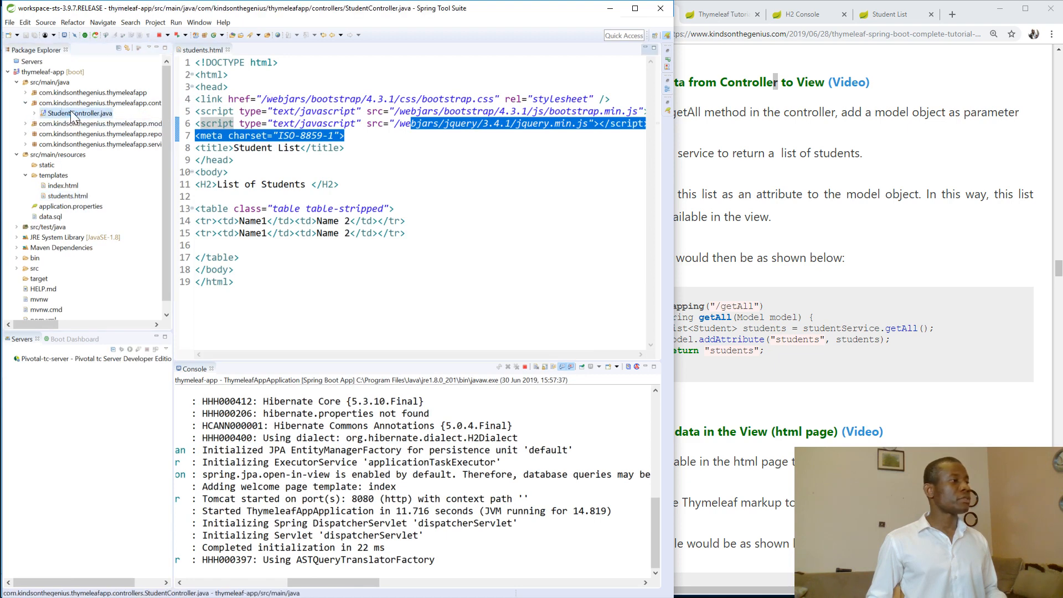
pyautogui.click(77, 113)
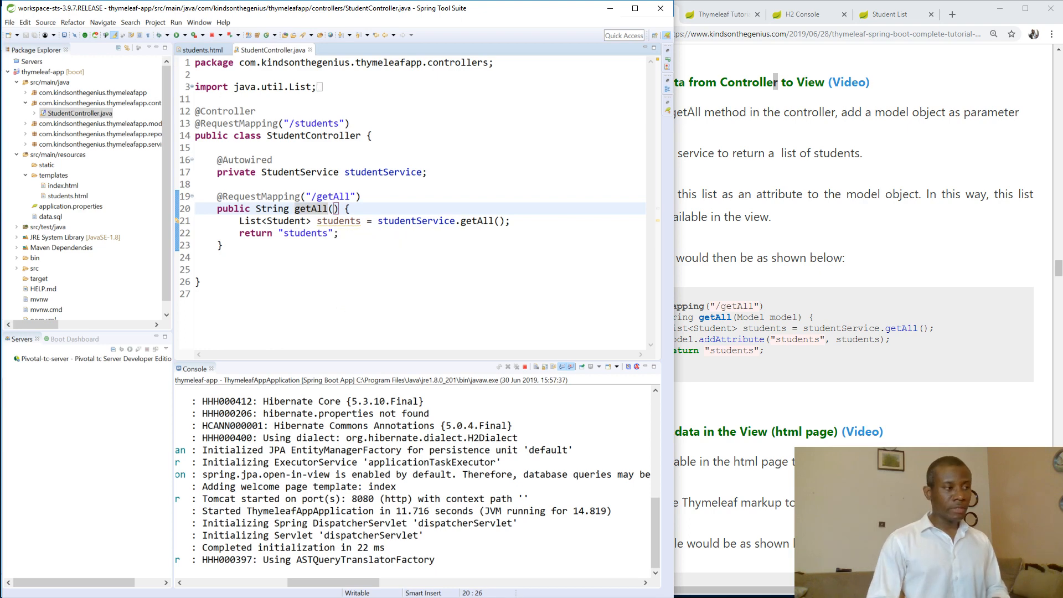
# Add a 'Model model' parameter to getAll and select the Model type
pyautogui.write('Model model')
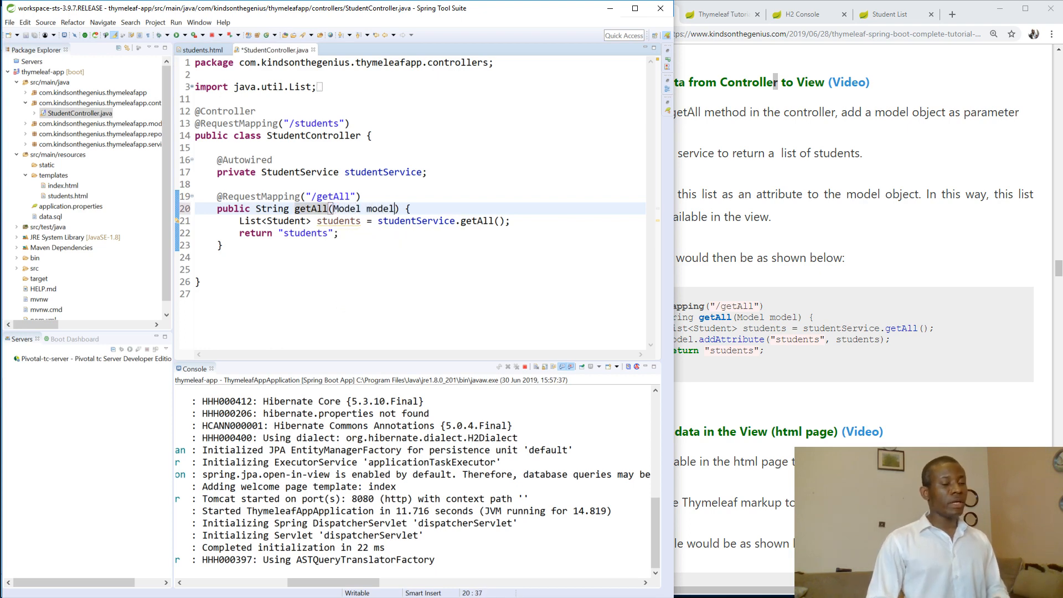
pyautogui.doubleClick(381, 208)
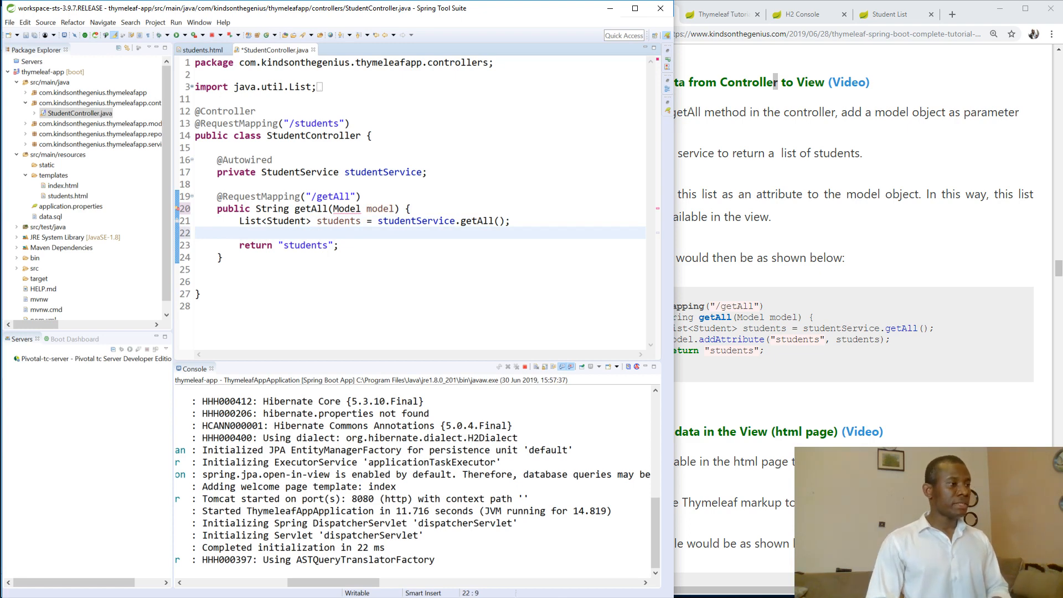
# Write model.addAttribute("students", ) on the blank line before the return
pyautogui.write('model.addA')
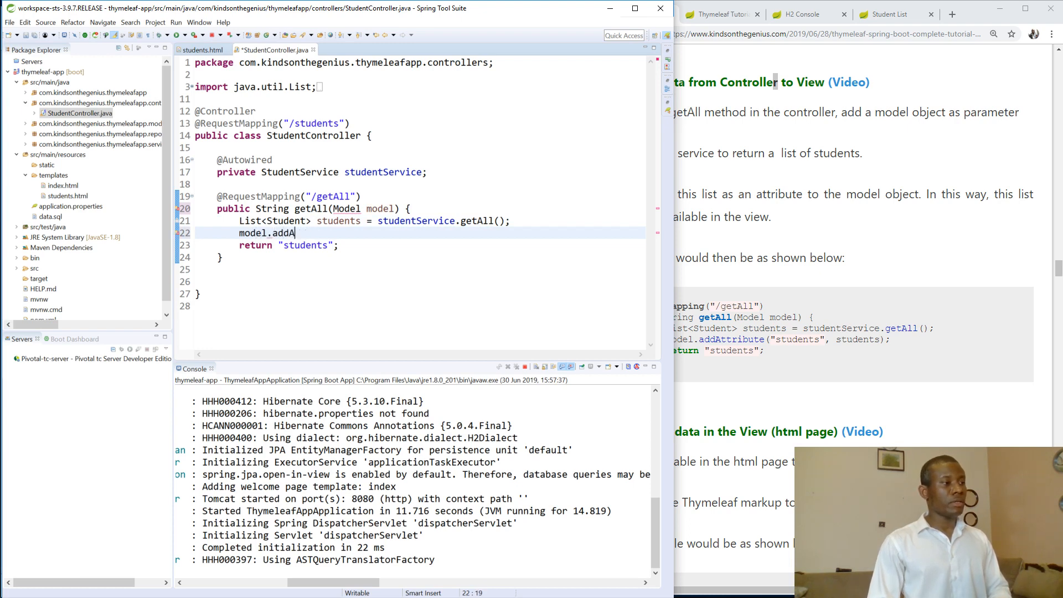
pyautogui.write('ttribute("')
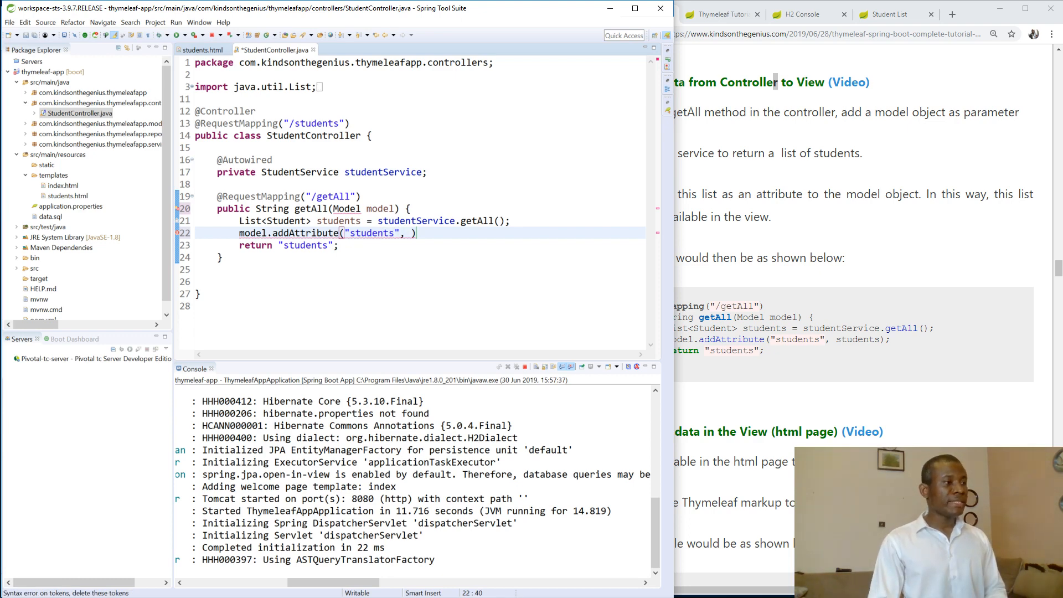
pyautogui.write('students')
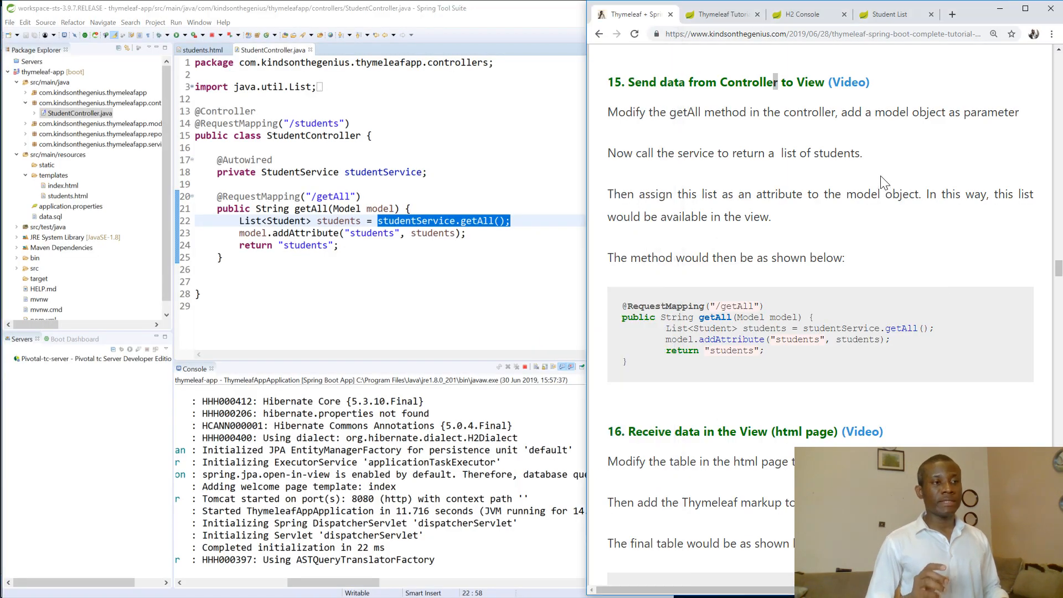
# Scroll to section 16, Receive data in the View, showing the Thymeleaf table markup
pyautogui.scroll(-3)
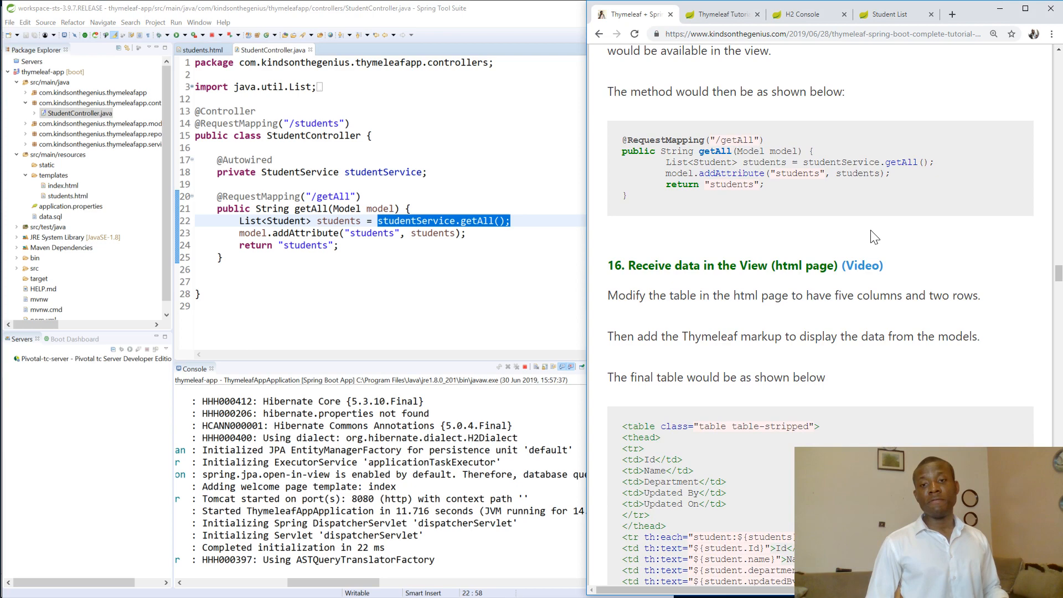
pyautogui.scroll(-3)
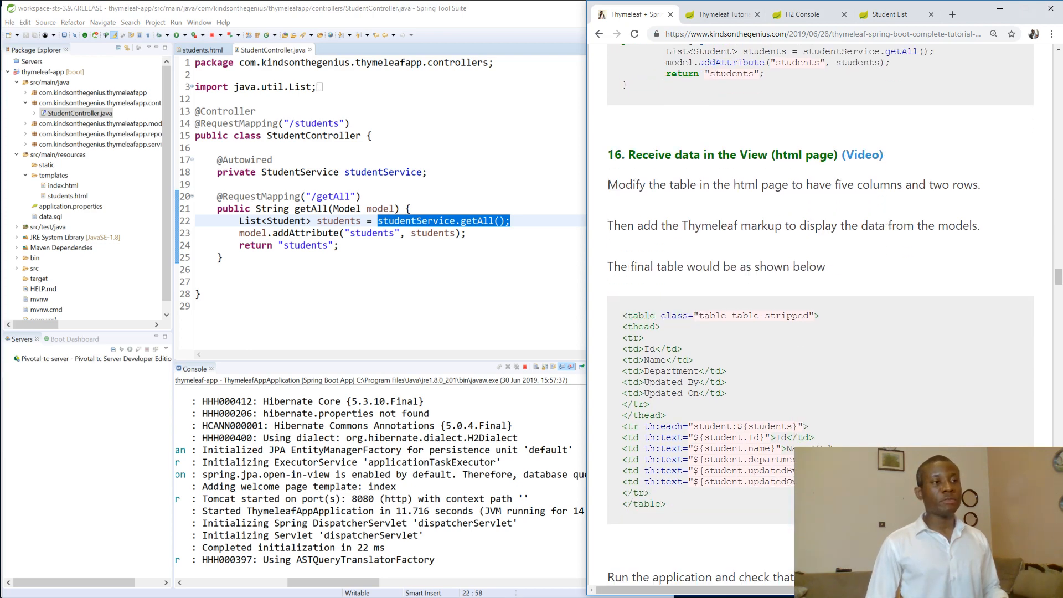